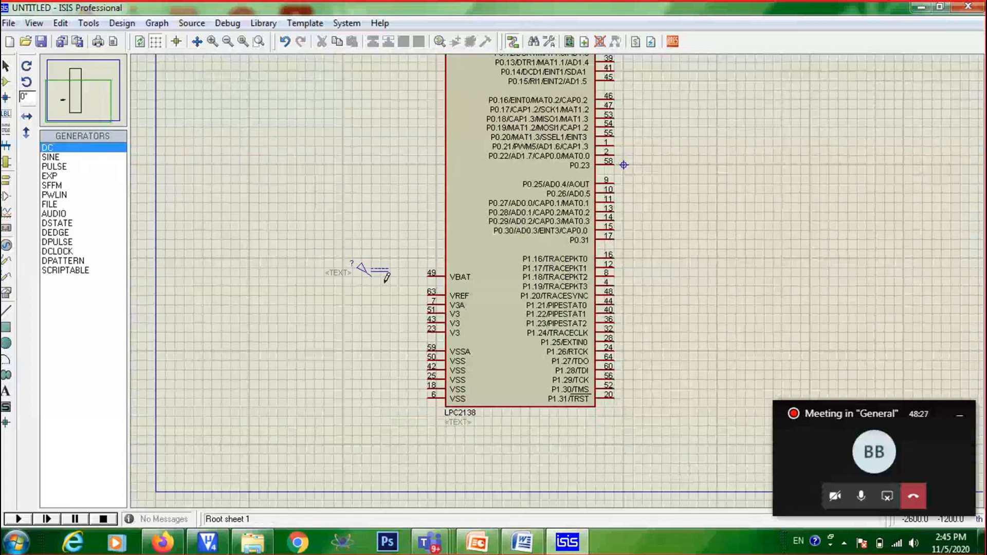
# Place the DC generator beside the LPC2138's VBAT pin.
pyautogui.click(433, 277)
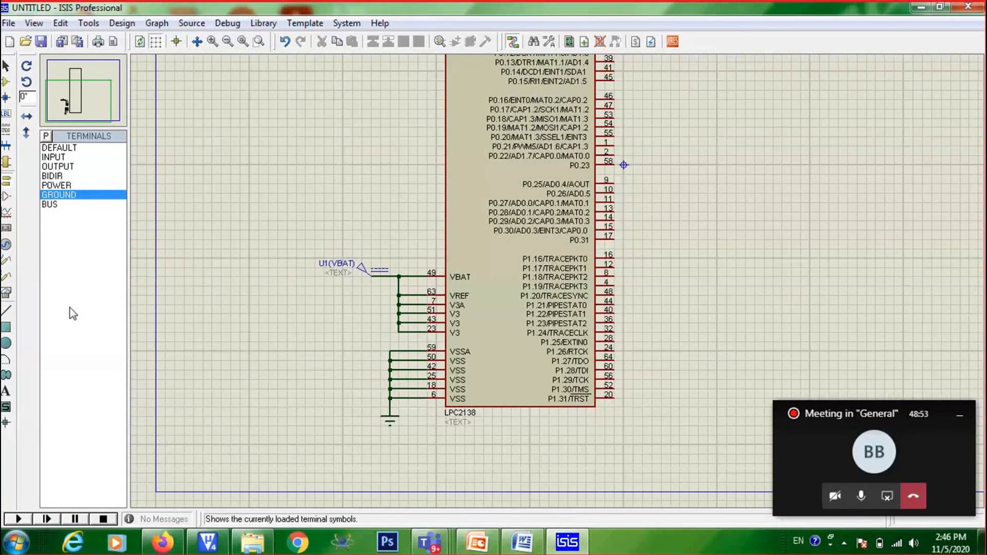
# Set the U1(VBAT) DC generator's voltage to 3.3 V.
pyautogui.click(374, 272)
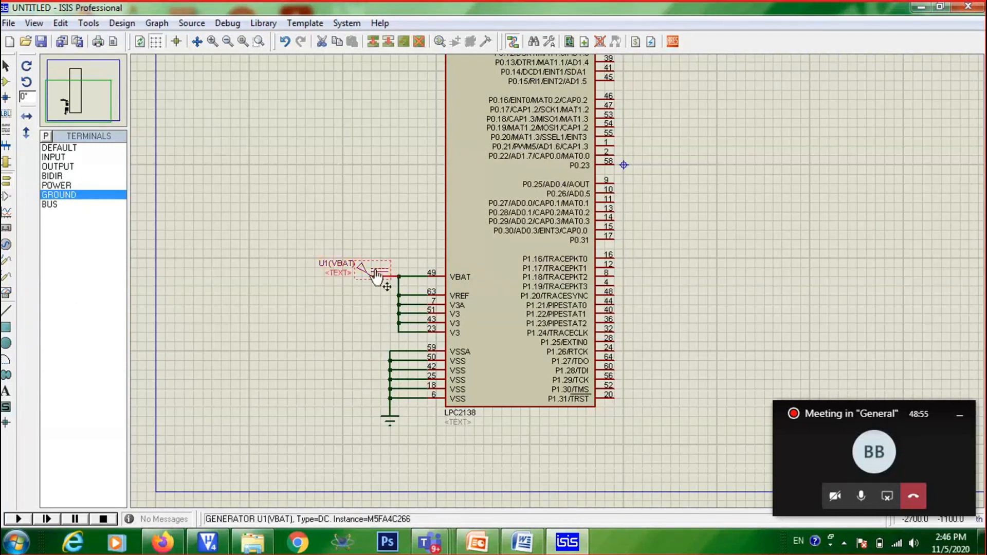
pyautogui.doubleClick(368, 280)
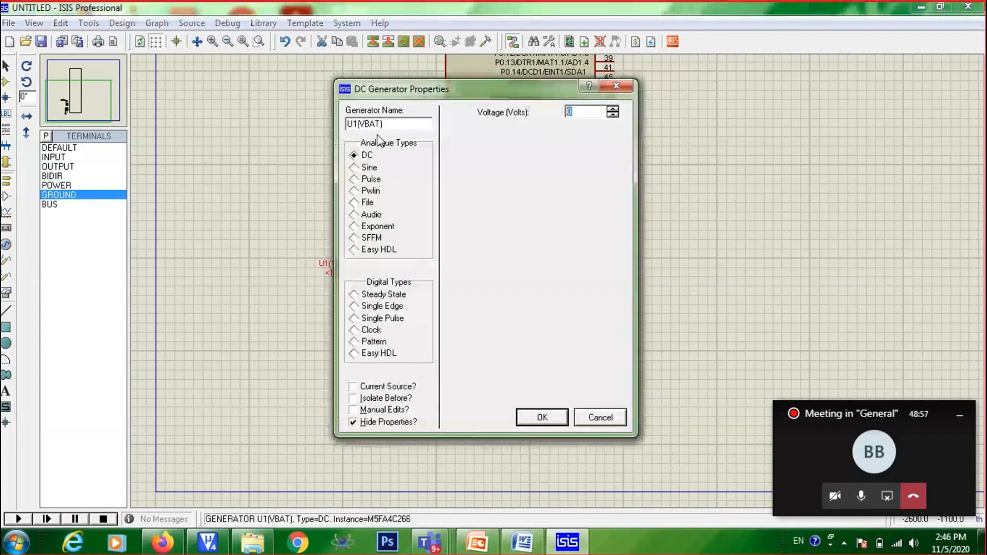
pyautogui.write('3.3')
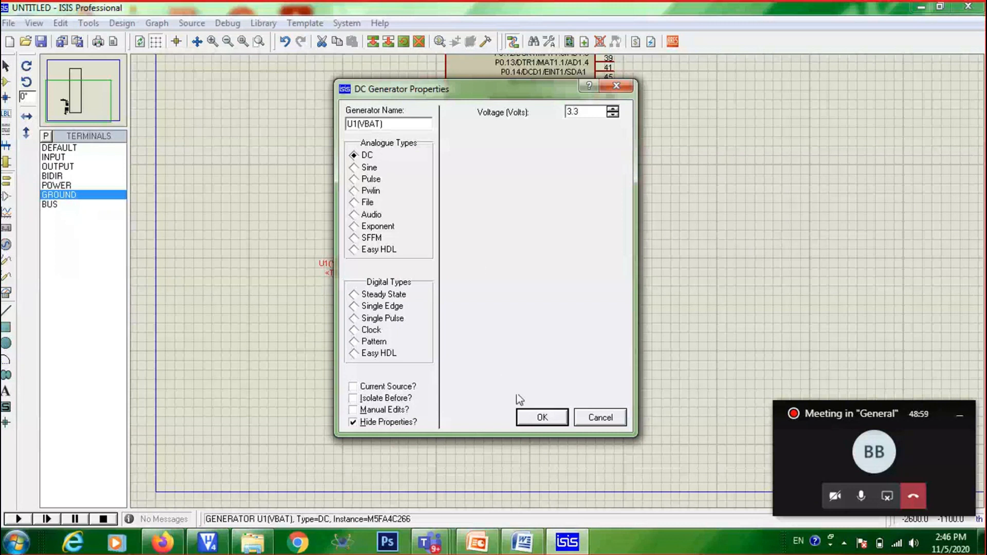
pyautogui.click(542, 417)
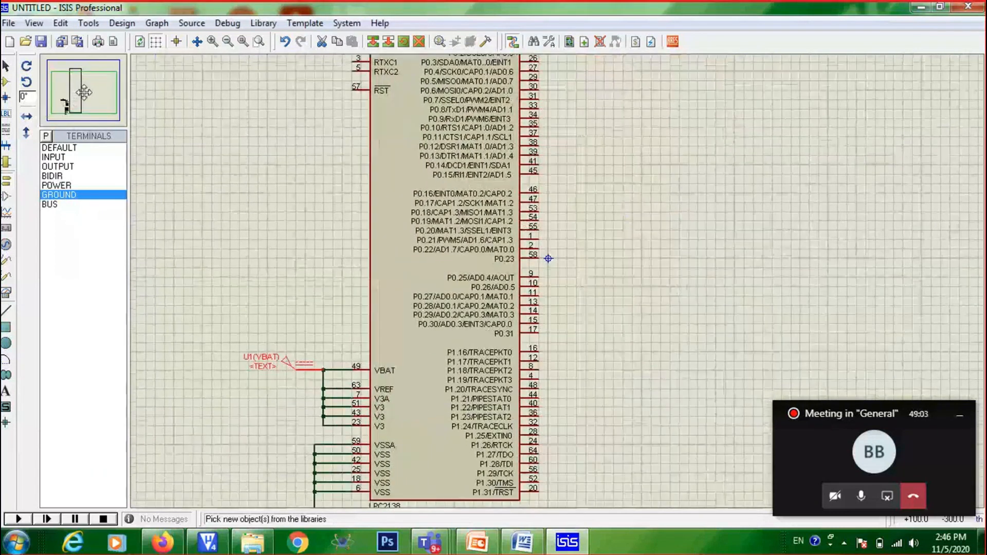
# Zoom in on the schematic and return to Component mode listing LPC2138.
pyautogui.scroll(-3)
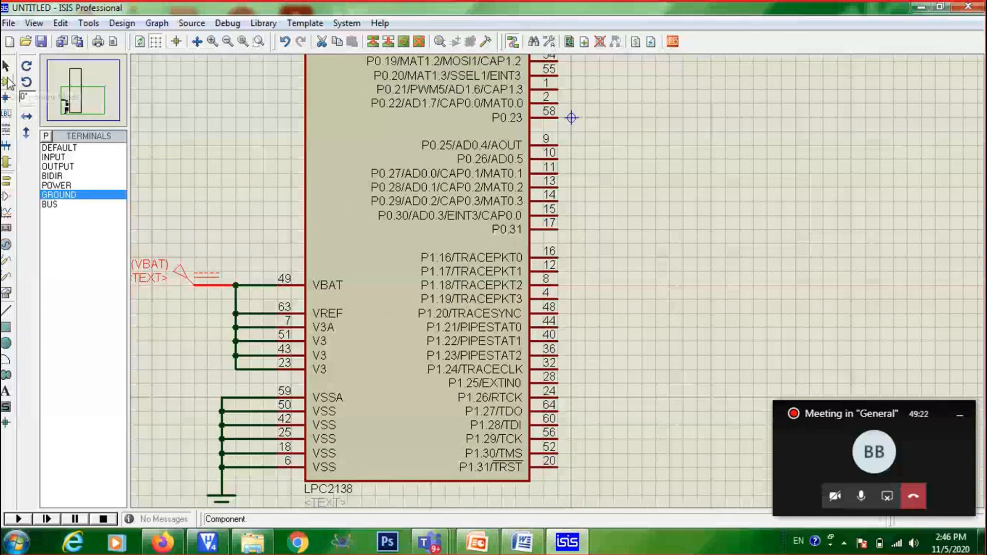
pyautogui.moveTo(6, 82)
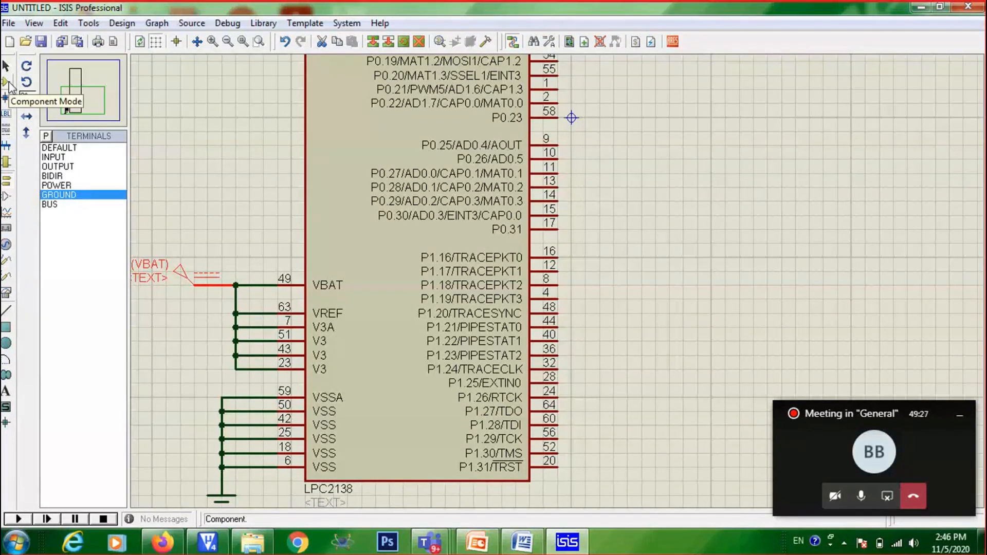
pyautogui.click(6, 80)
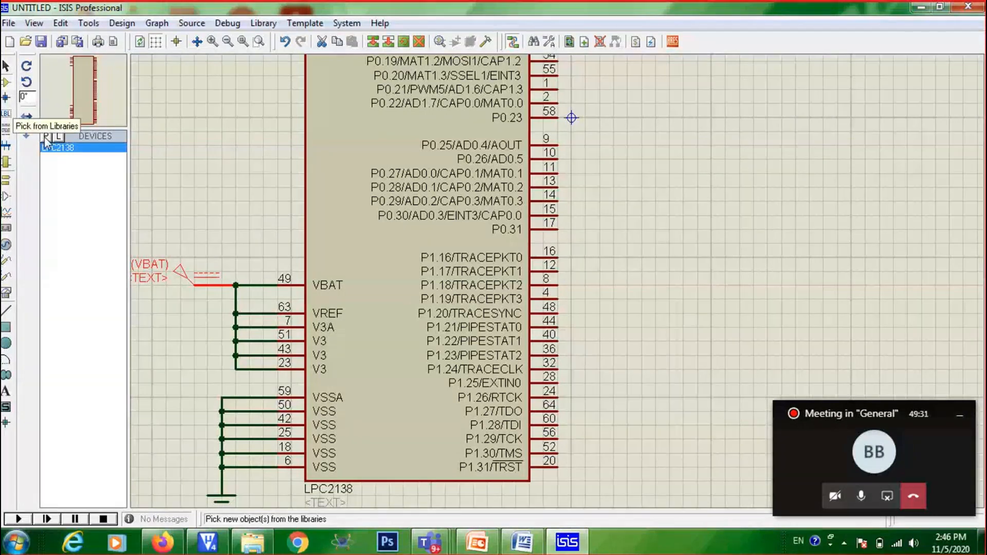
# Search the parts library for the pot-hg potentiometer.
pyautogui.click(46, 138)
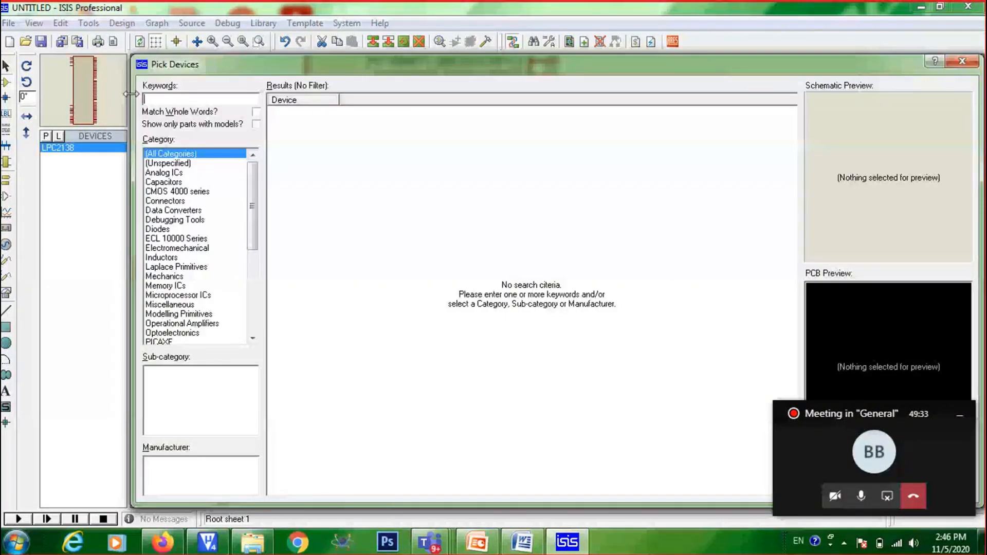
pyautogui.write('pot-hg')
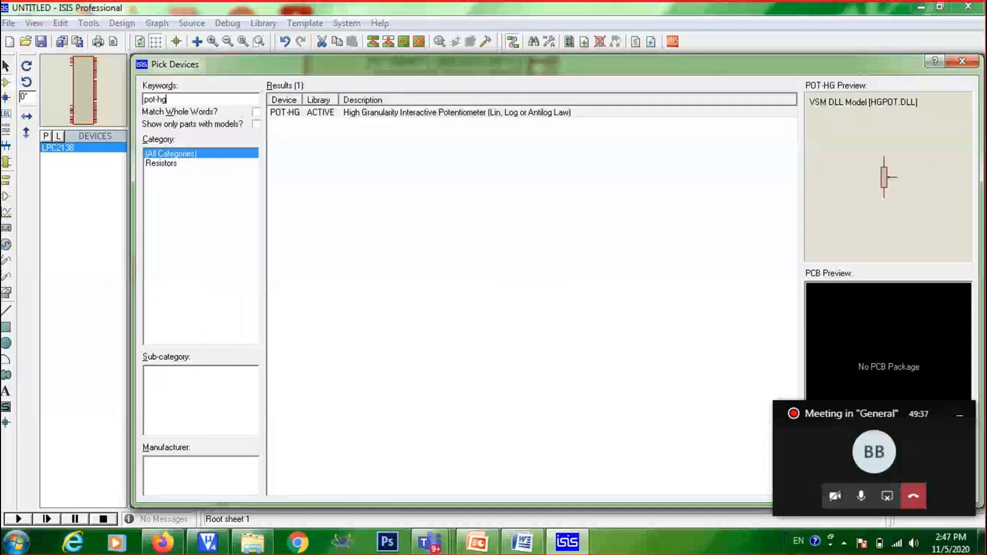
pyautogui.moveTo(398, 125)
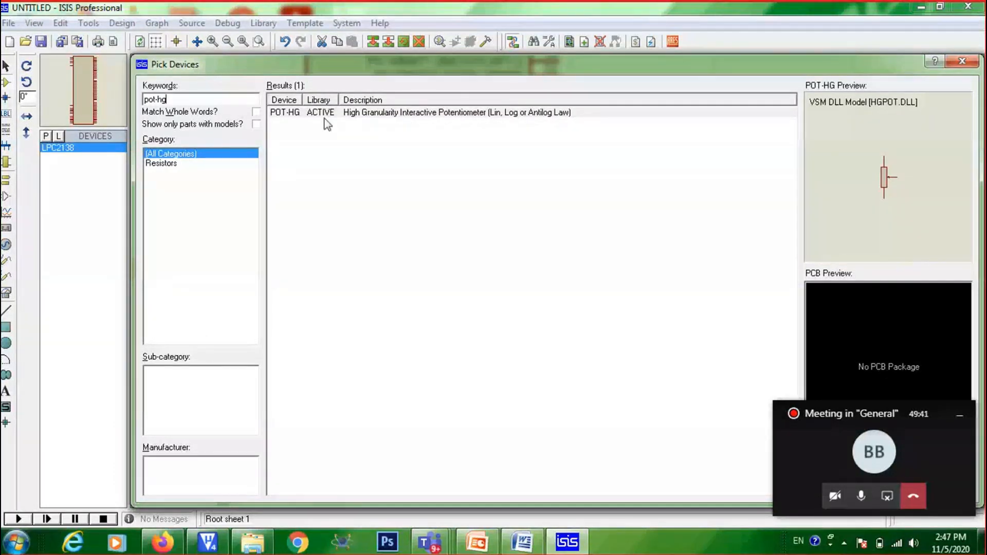
pyautogui.moveTo(333, 116)
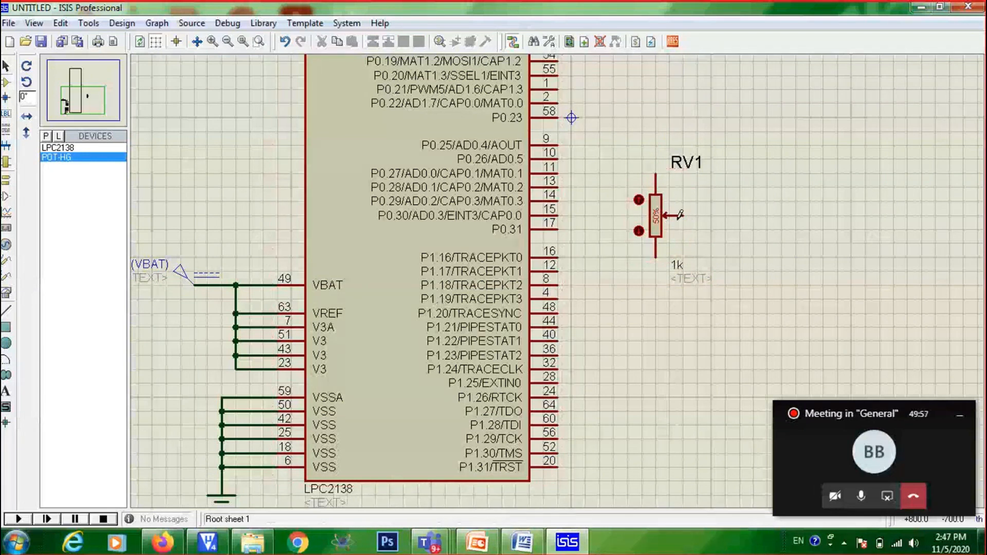
# Reorient RV1 so its wiper faces the chip and wire it to P0.30.
pyautogui.click(656, 214)
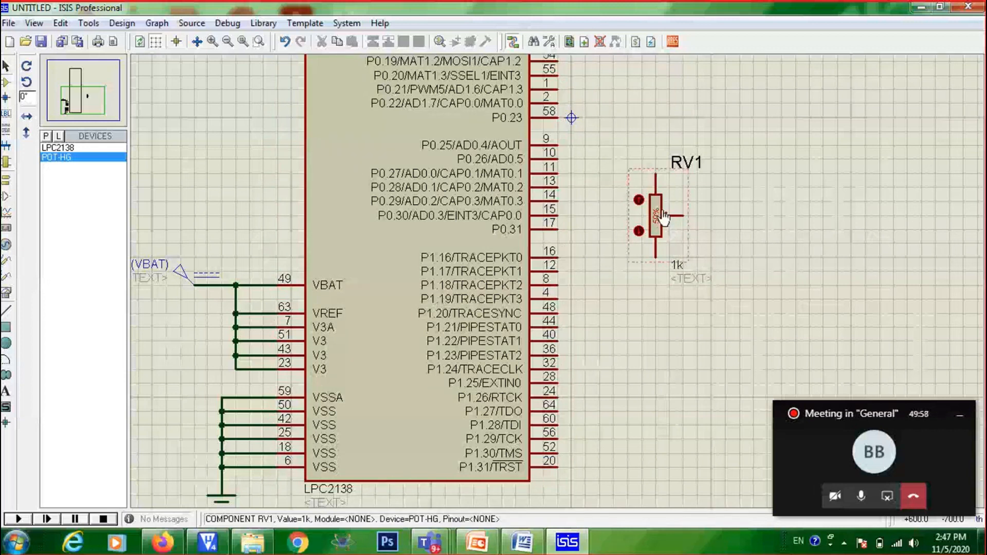
pyautogui.rightClick(656, 214)
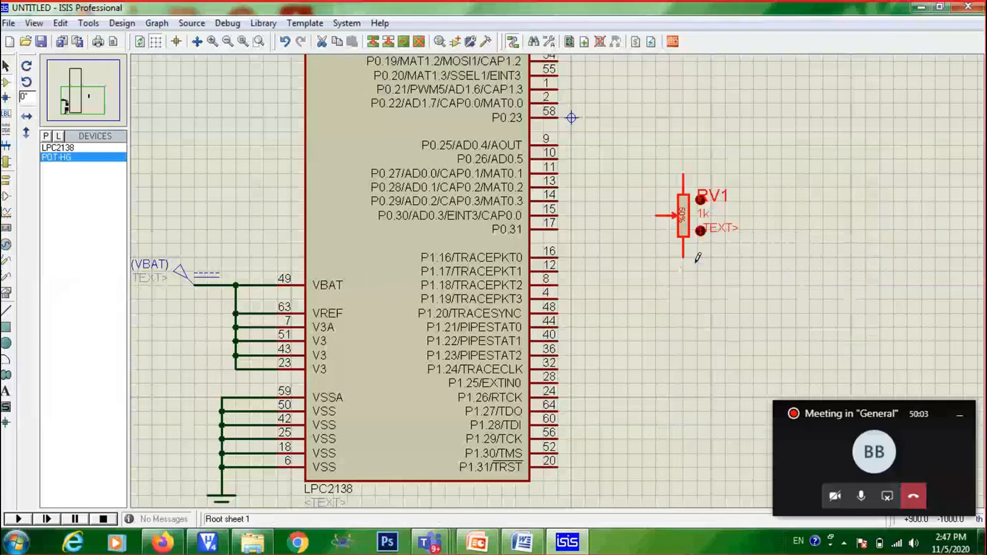
pyautogui.rightClick(682, 214)
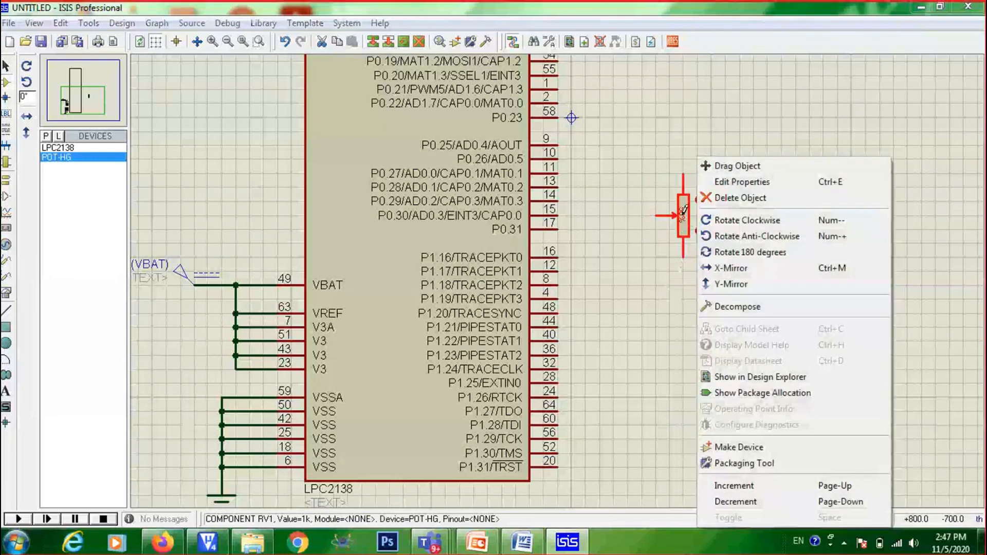
pyautogui.moveTo(730, 267)
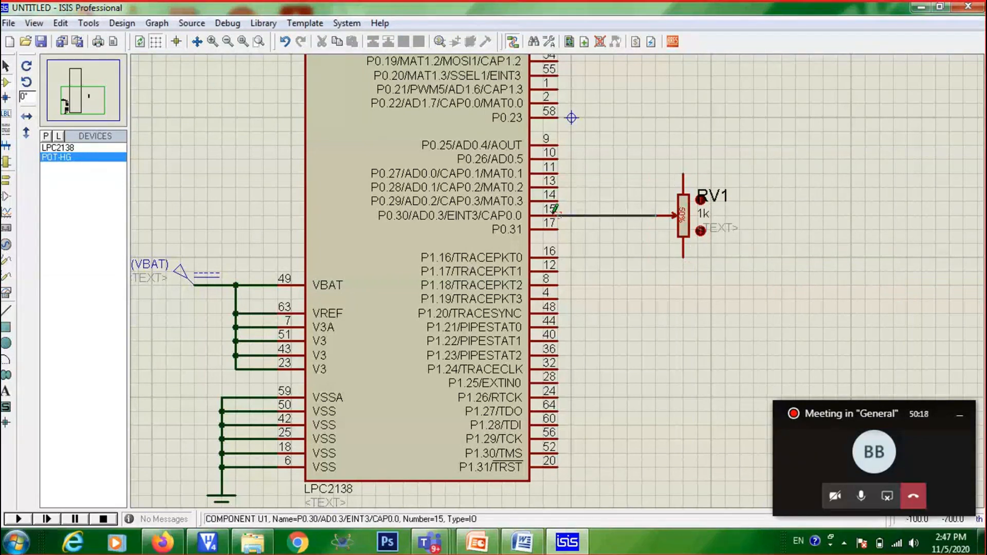
pyautogui.click(680, 220)
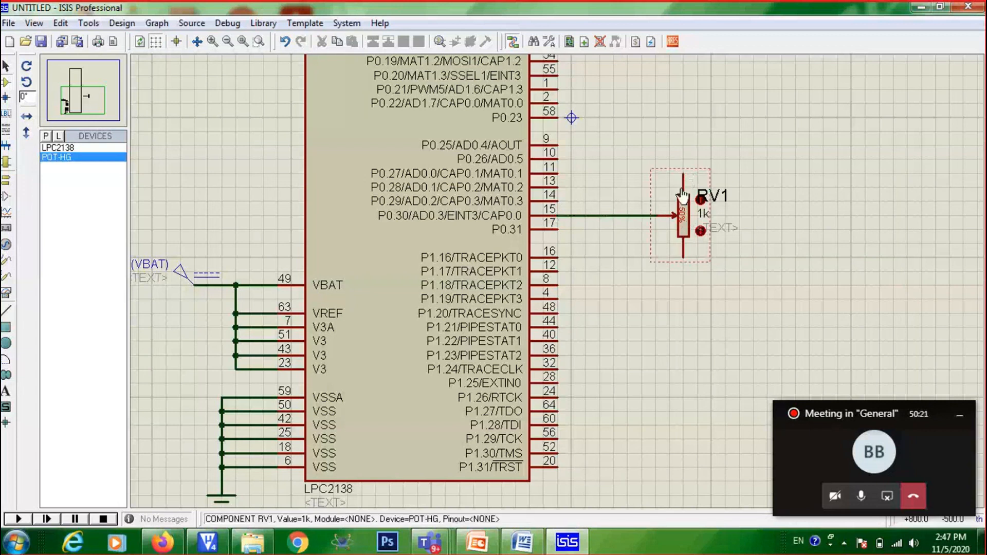
pyautogui.moveTo(683, 244)
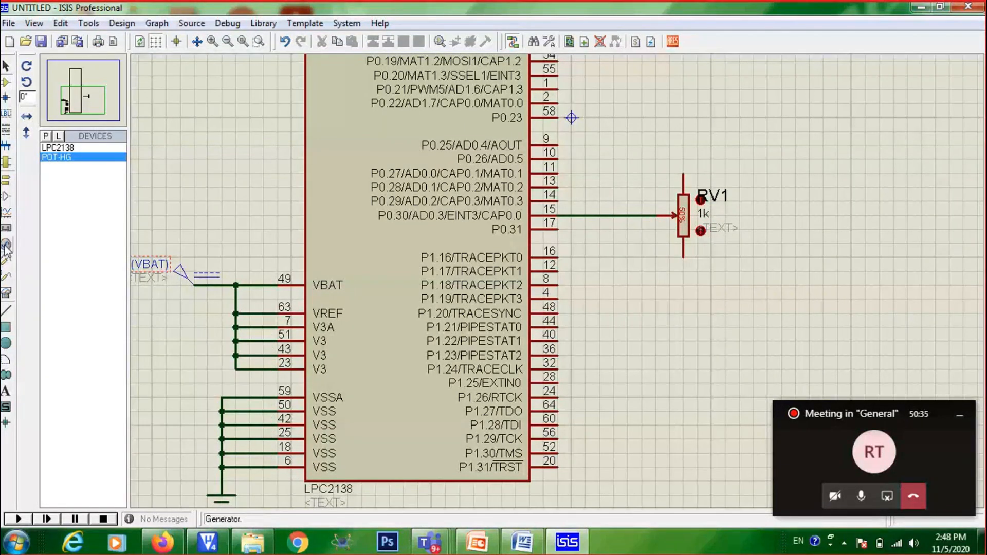
# Place a DC generator on RV1's top pin and set it to 3.3 V.
pyautogui.click(9, 245)
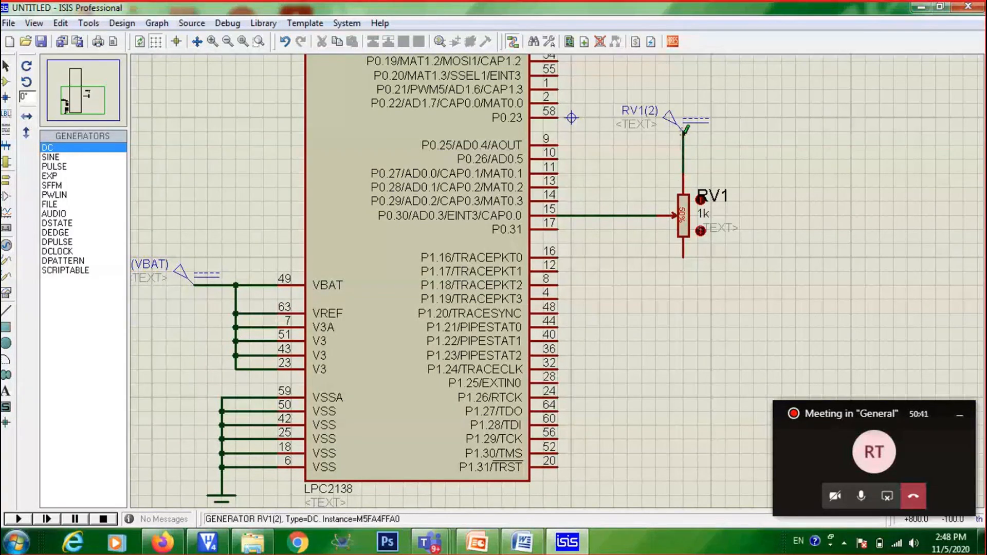
pyautogui.doubleClick(684, 129)
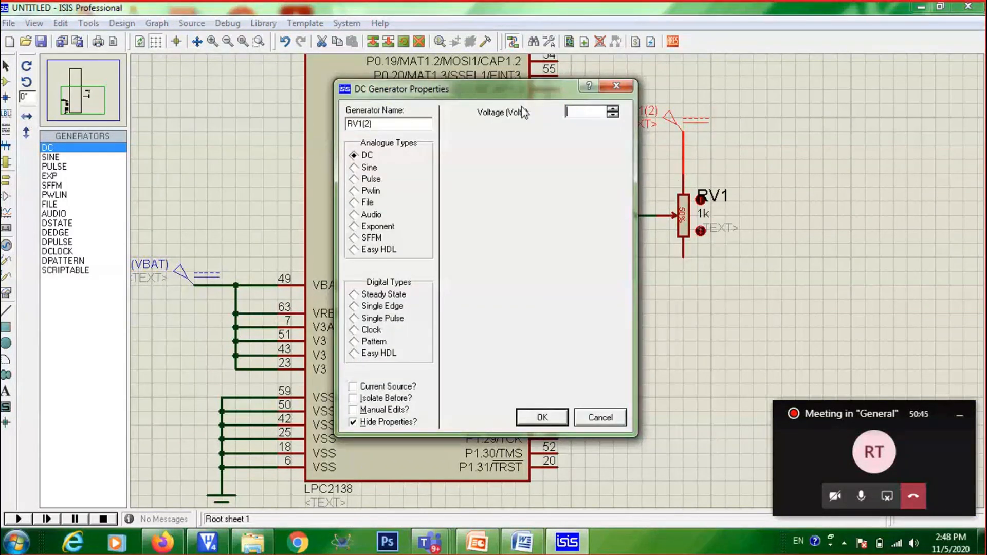
pyautogui.write('3.3')
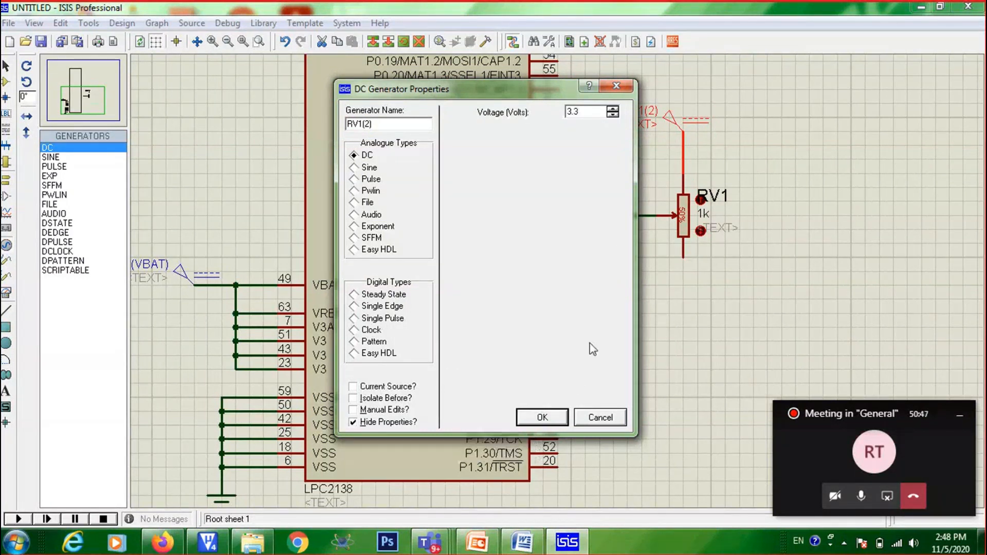
pyautogui.click(542, 418)
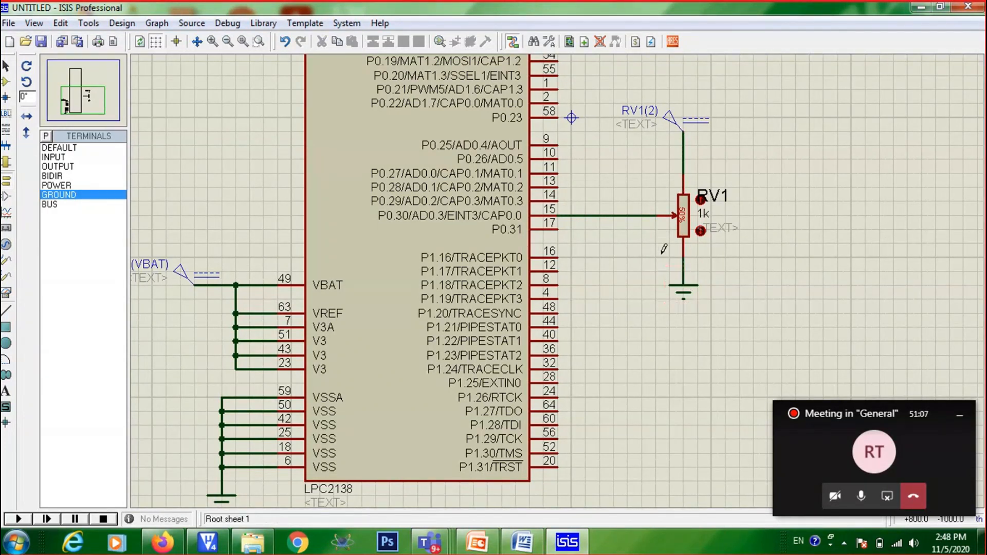
pyautogui.moveTo(532, 207)
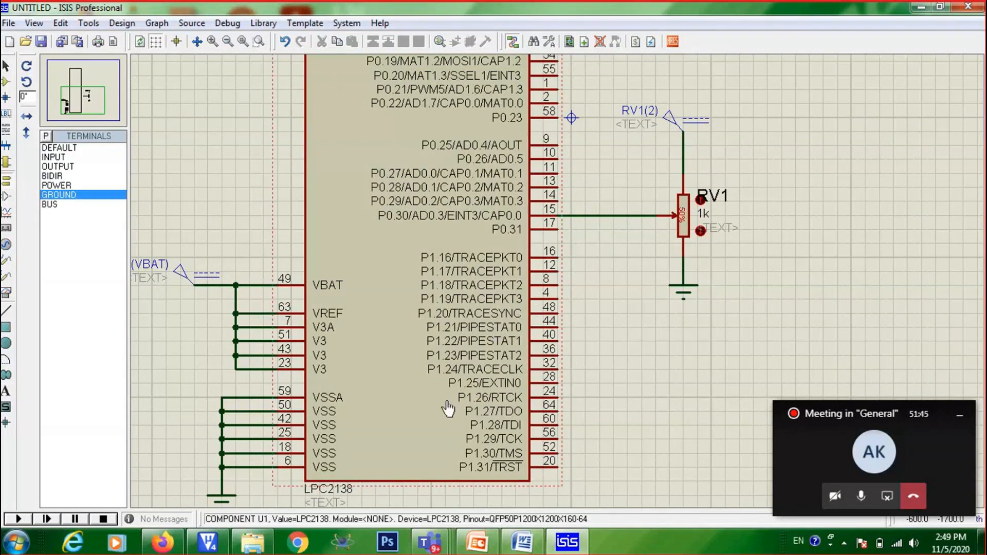
pyautogui.moveTo(428, 191)
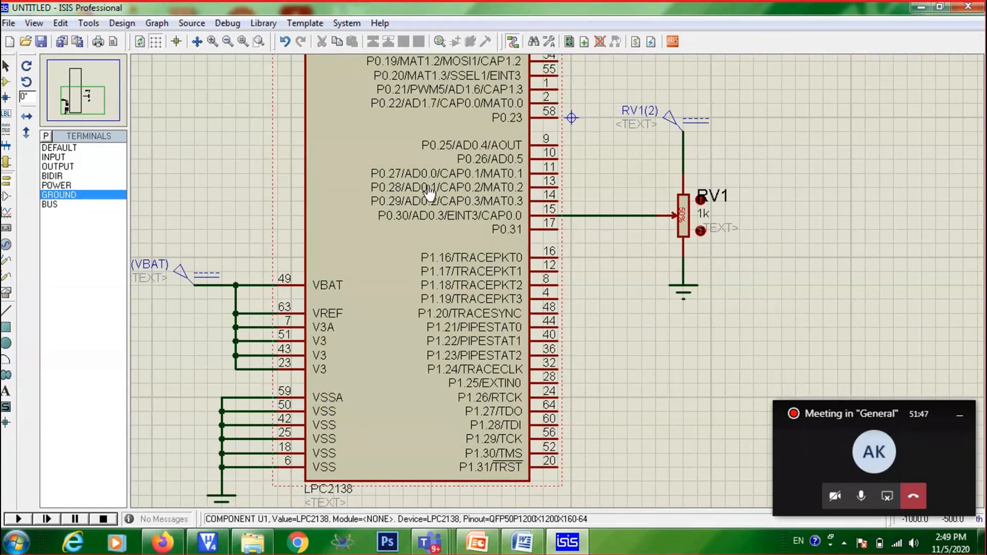
# Give the LPC2138 a 12MHz clock, load arm_peri_pit.hex, and start the simulation.
pyautogui.doubleClick(430, 190)
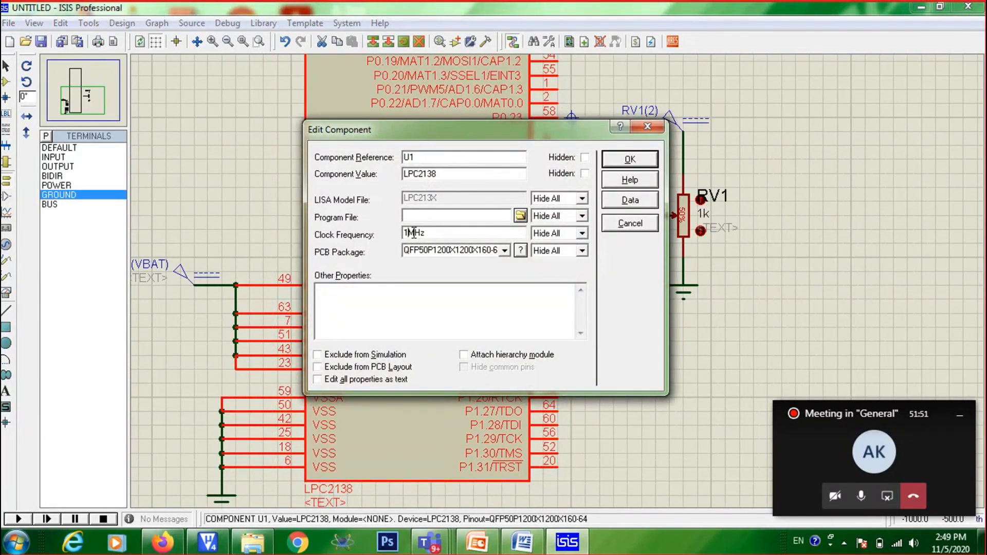
pyautogui.write('12MHz')
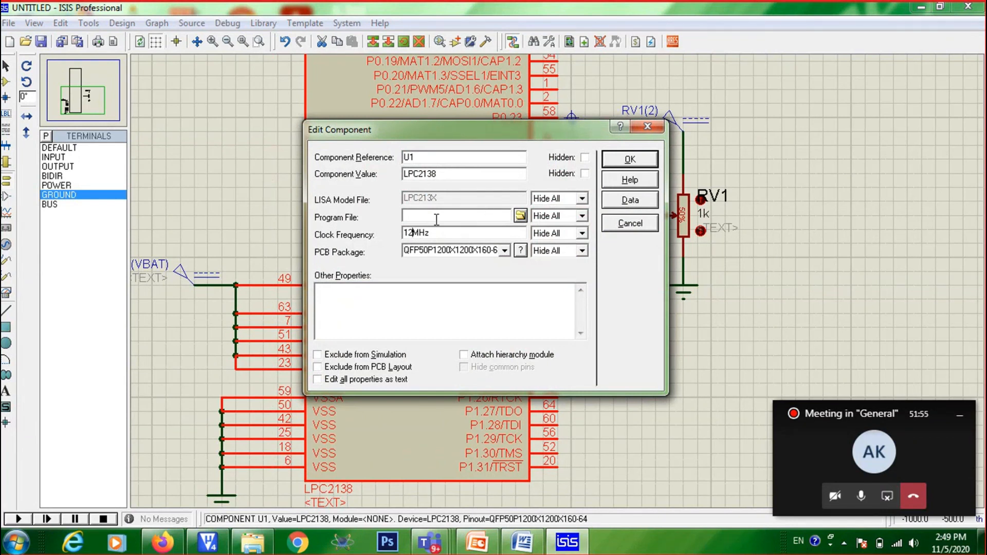
pyautogui.click(519, 213)
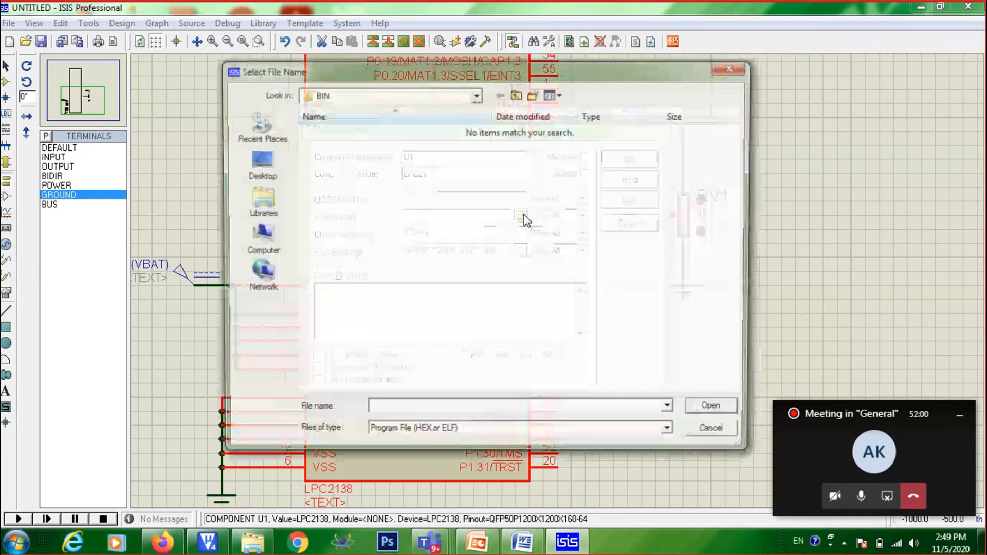
pyautogui.click(263, 238)
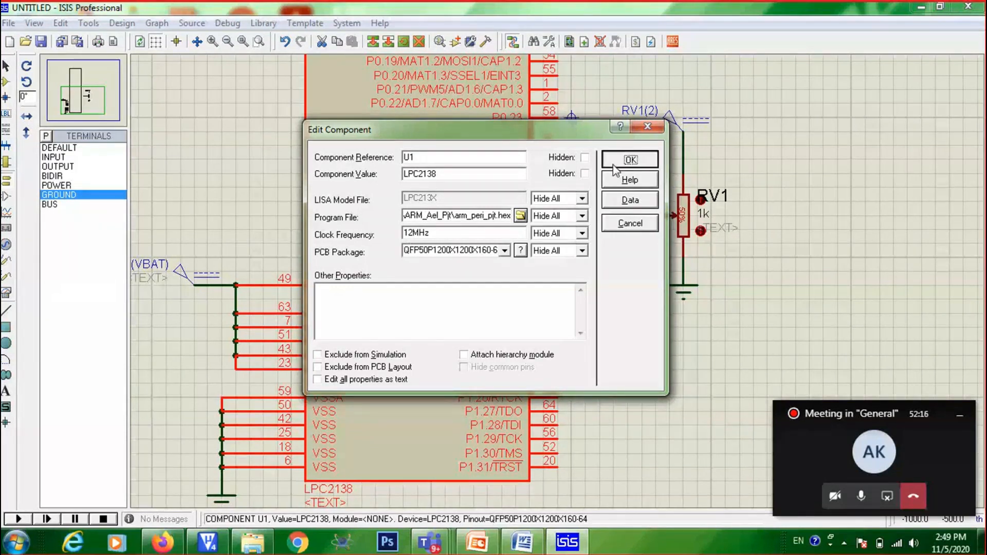
pyautogui.click(629, 159)
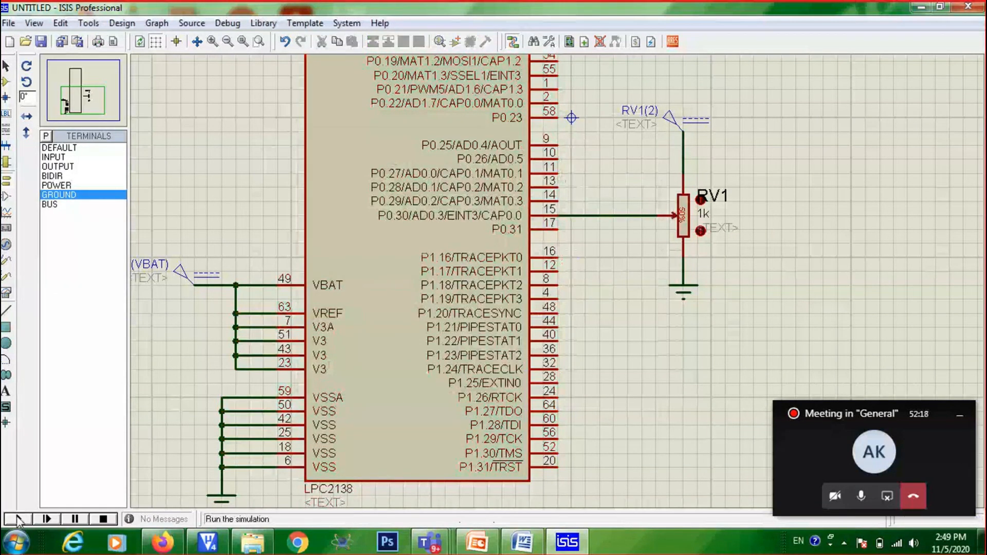
pyautogui.click(18, 518)
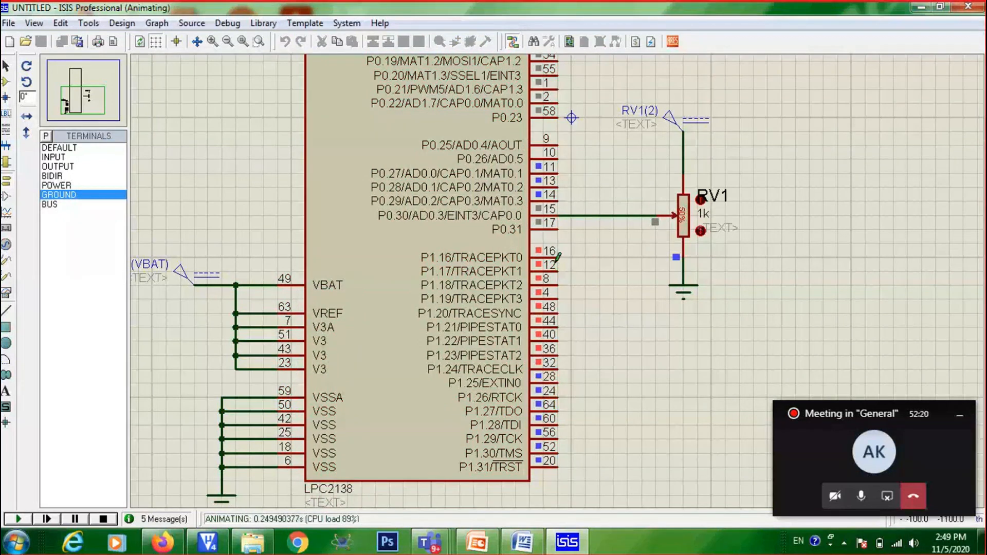